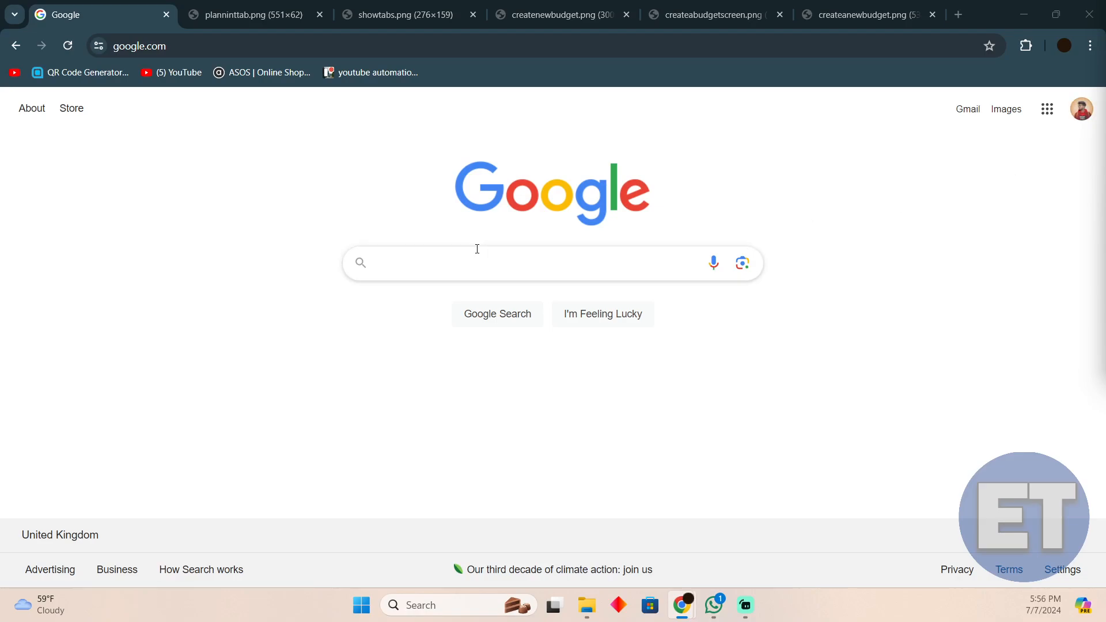
Step: Search Google for 'quicken' and load the results with Quicken's site listed first
text(Q)
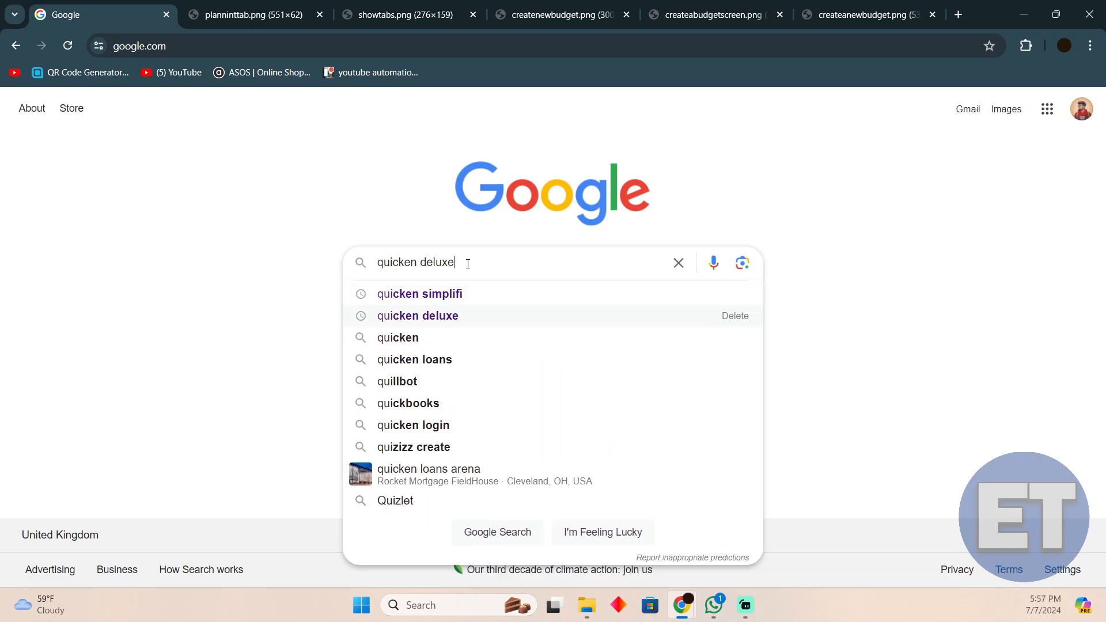
click(396, 337)
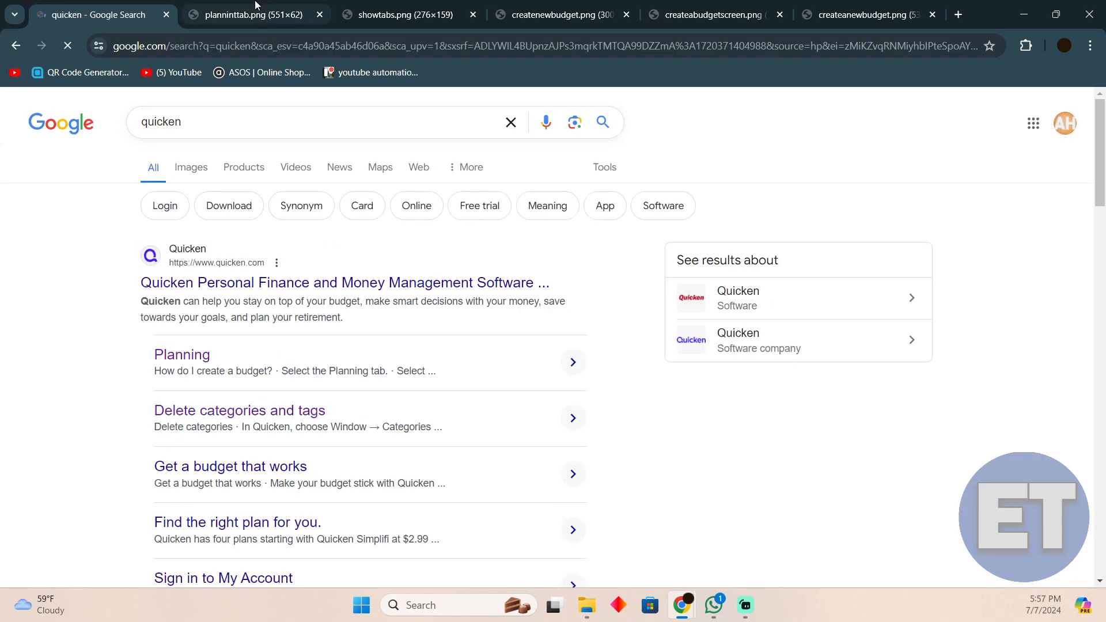
Step: Compare the Planning tab, Show Tabs and Create new budget help screenshots
click(253, 14)
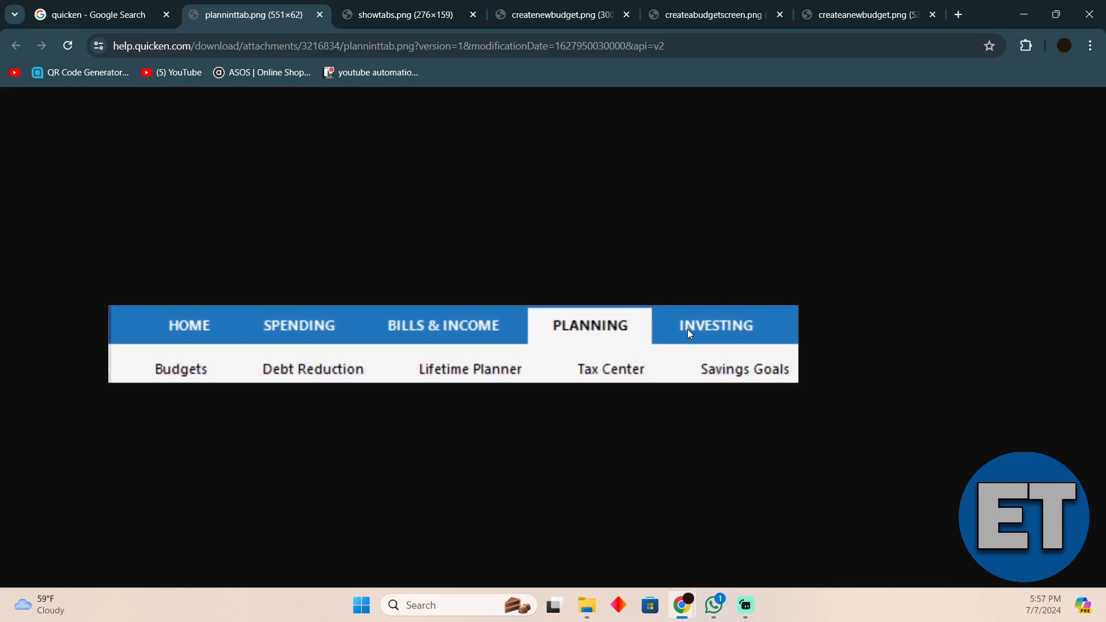
mouse_move(439, 129)
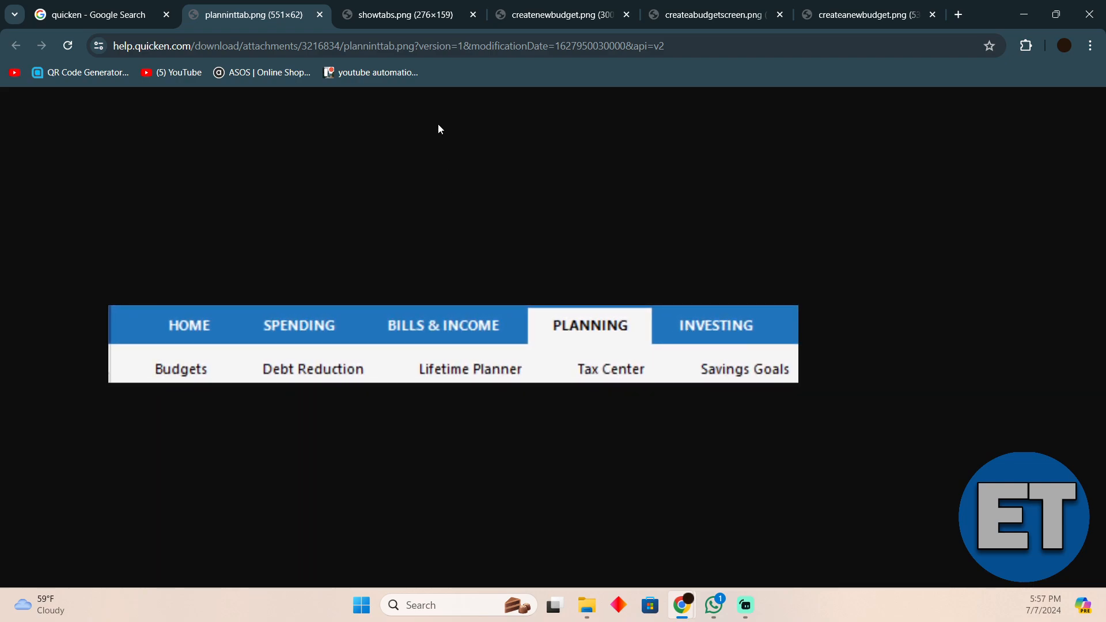
click(399, 15)
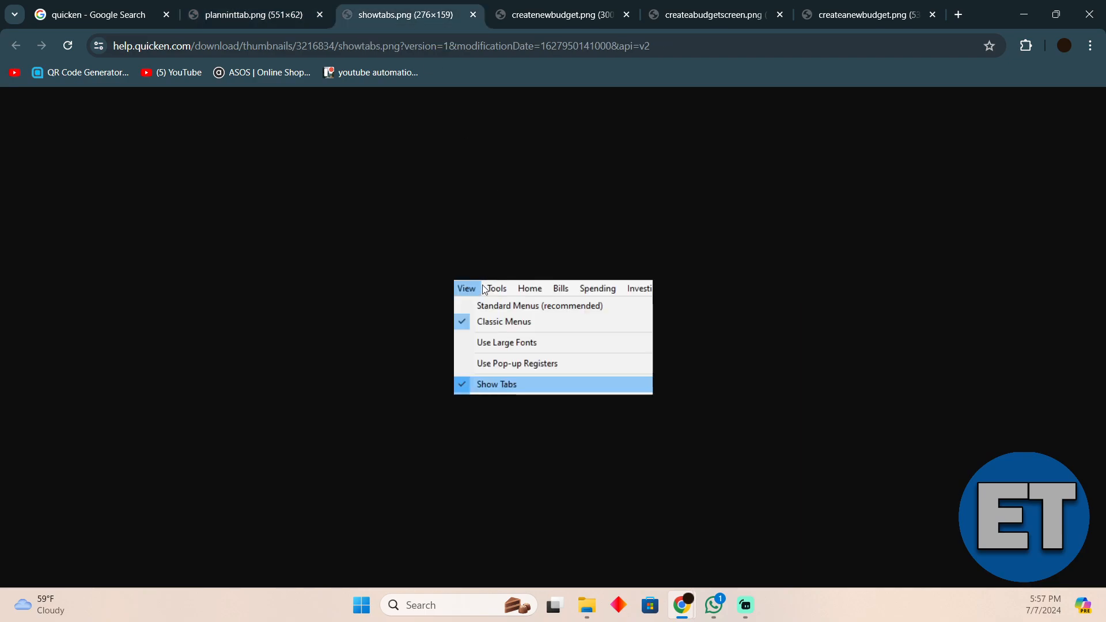
mouse_move(509, 389)
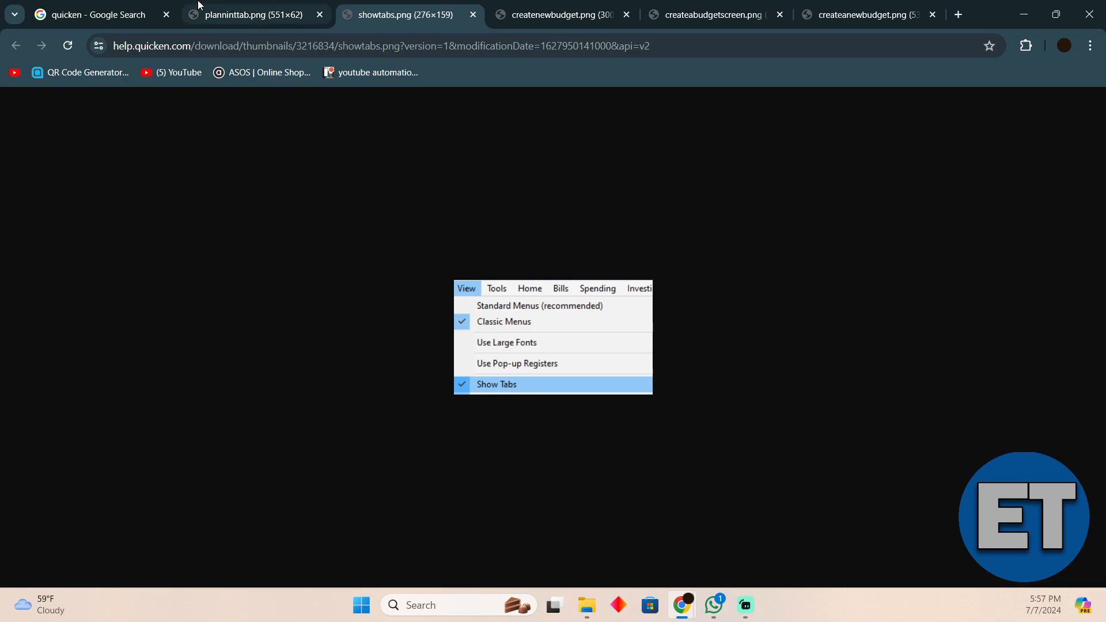
click(247, 14)
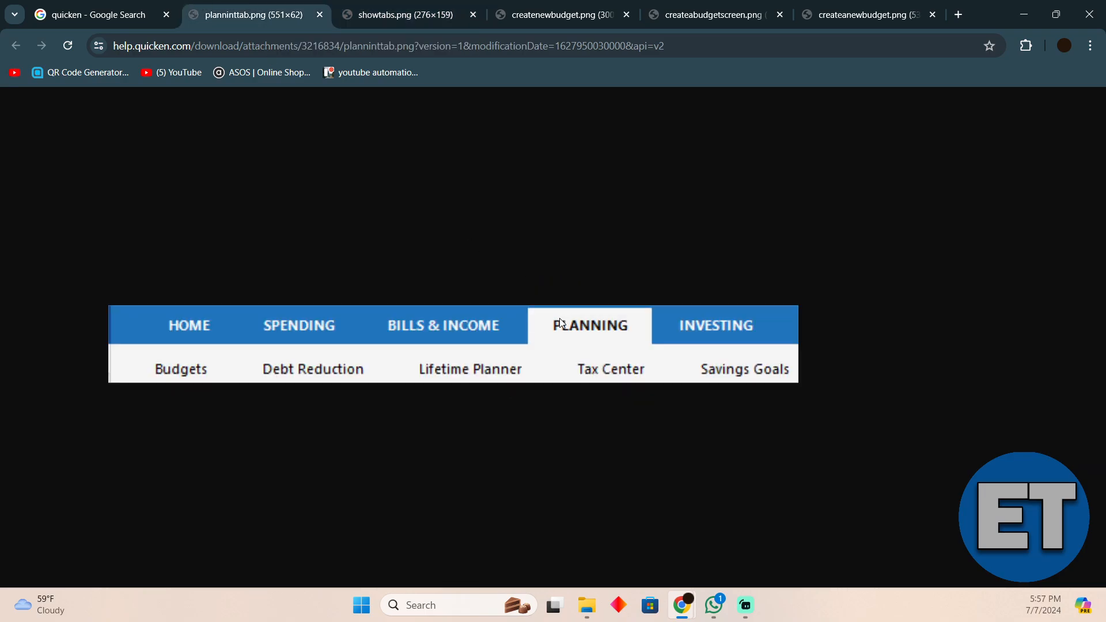
click(560, 13)
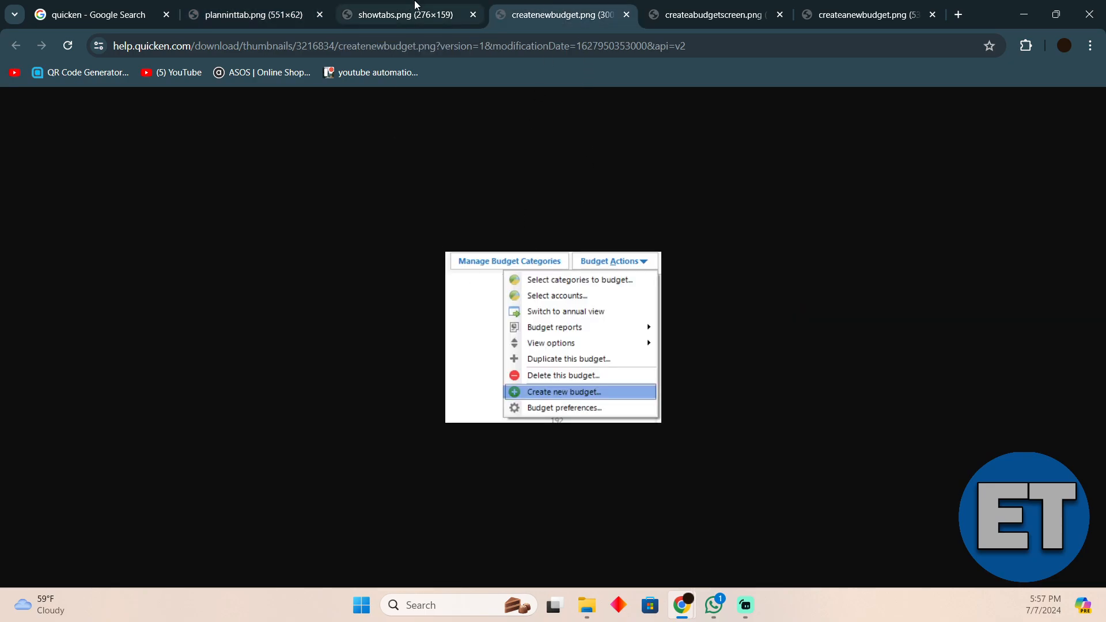
Step: Recheck the Planning tab and Create new budget images, ending on the Create a Budget dialog screenshot
click(254, 13)
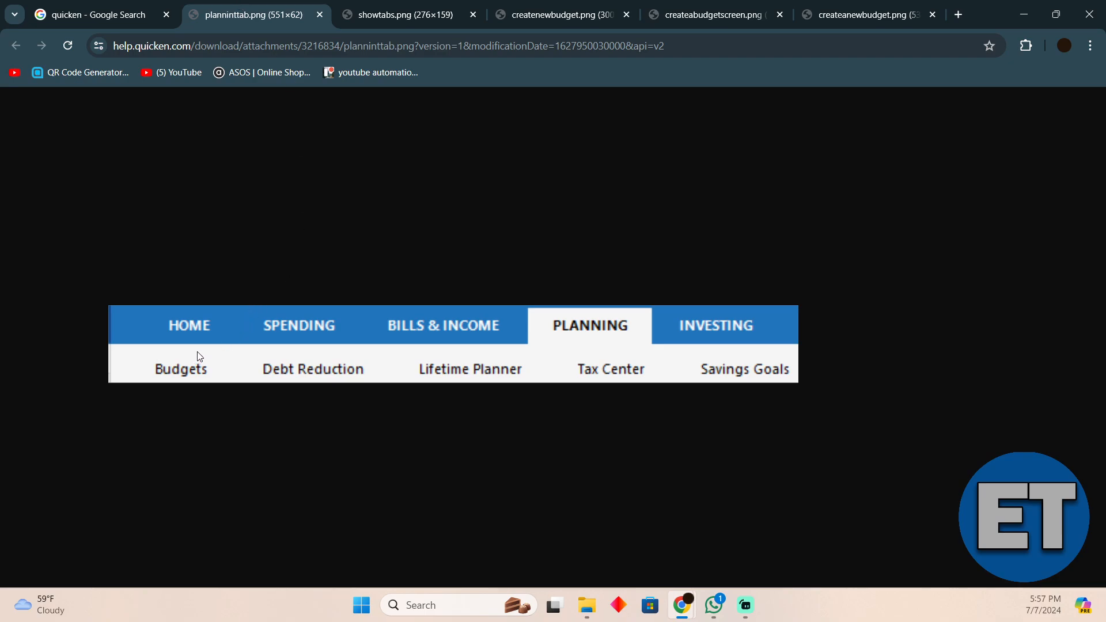
click(558, 14)
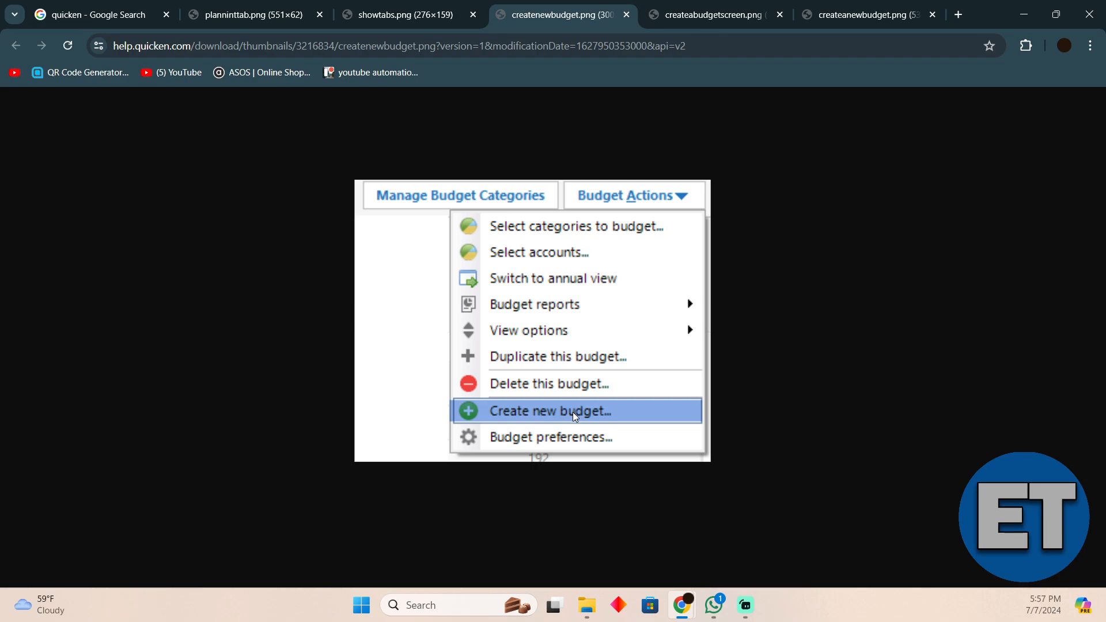
click(714, 14)
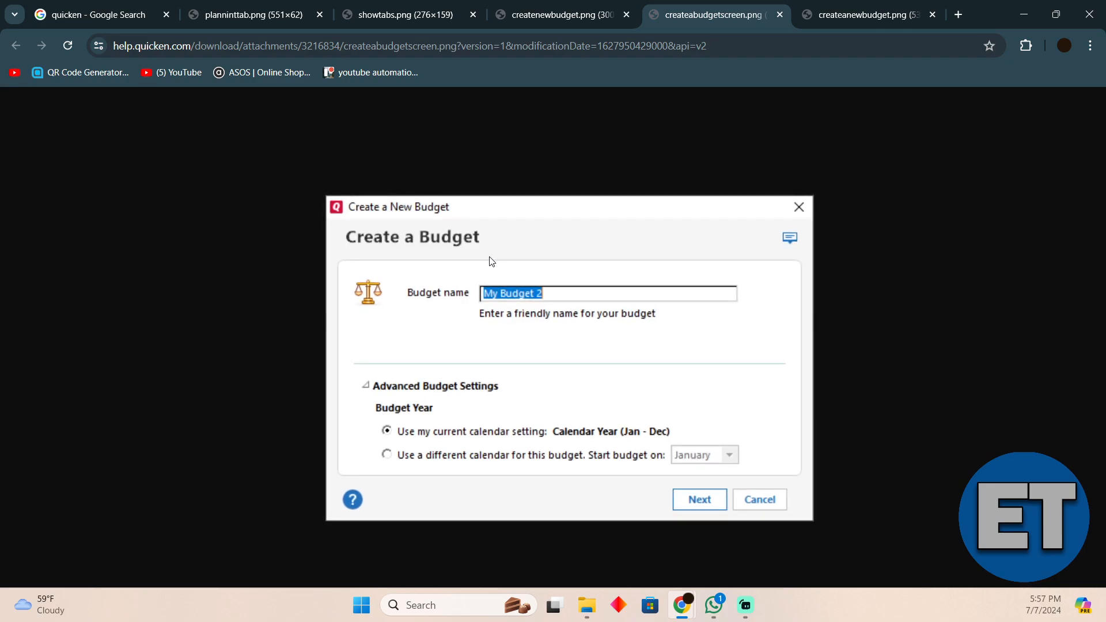
mouse_move(425, 493)
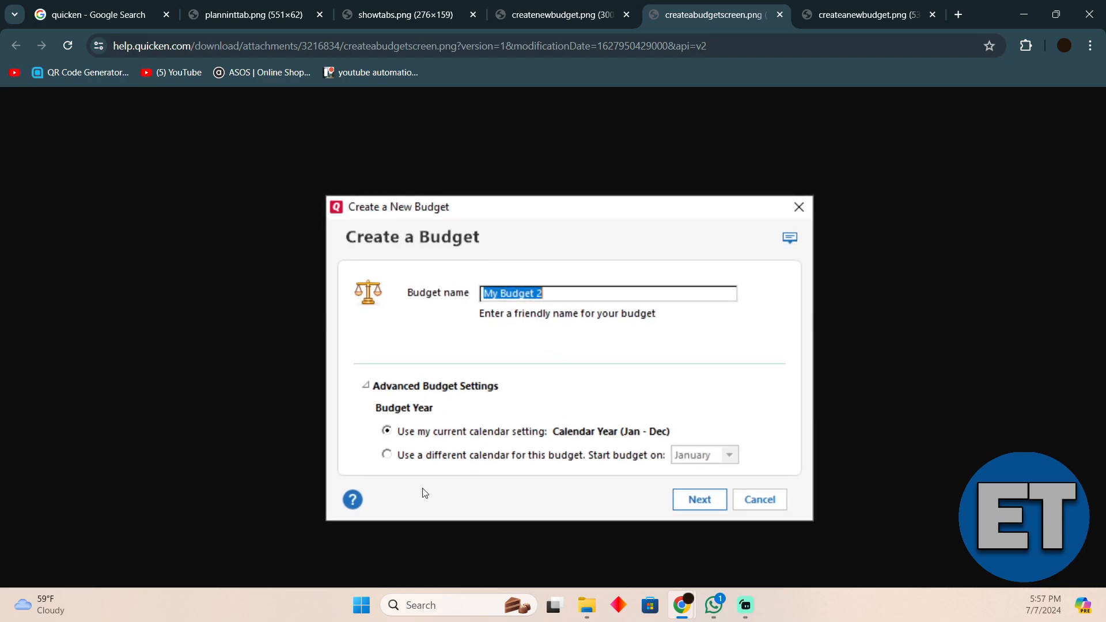
mouse_move(462, 442)
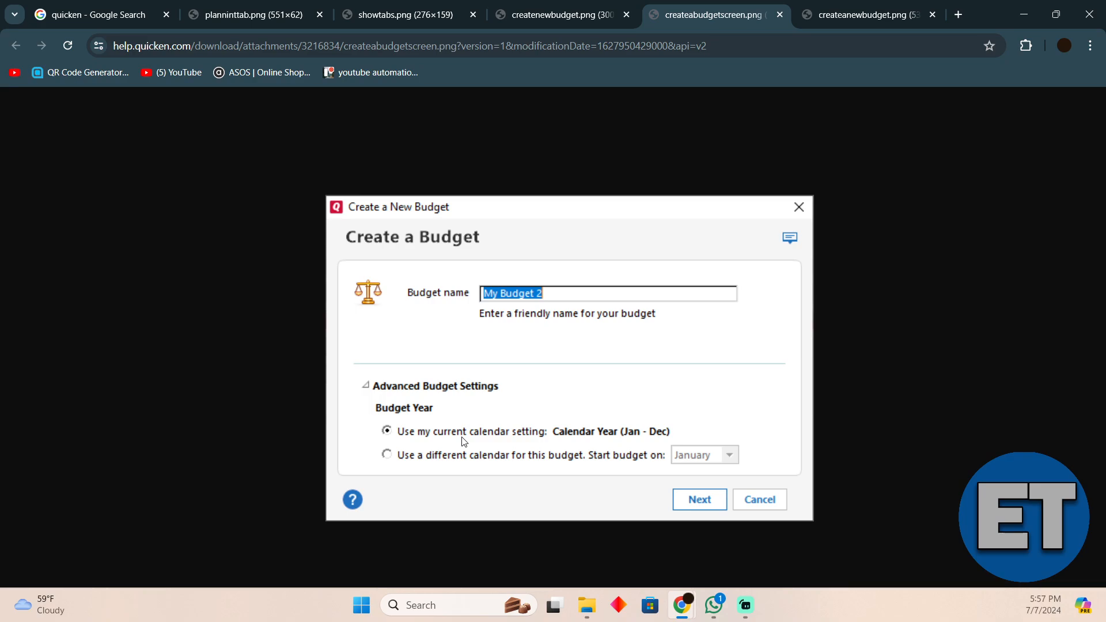
mouse_move(430, 464)
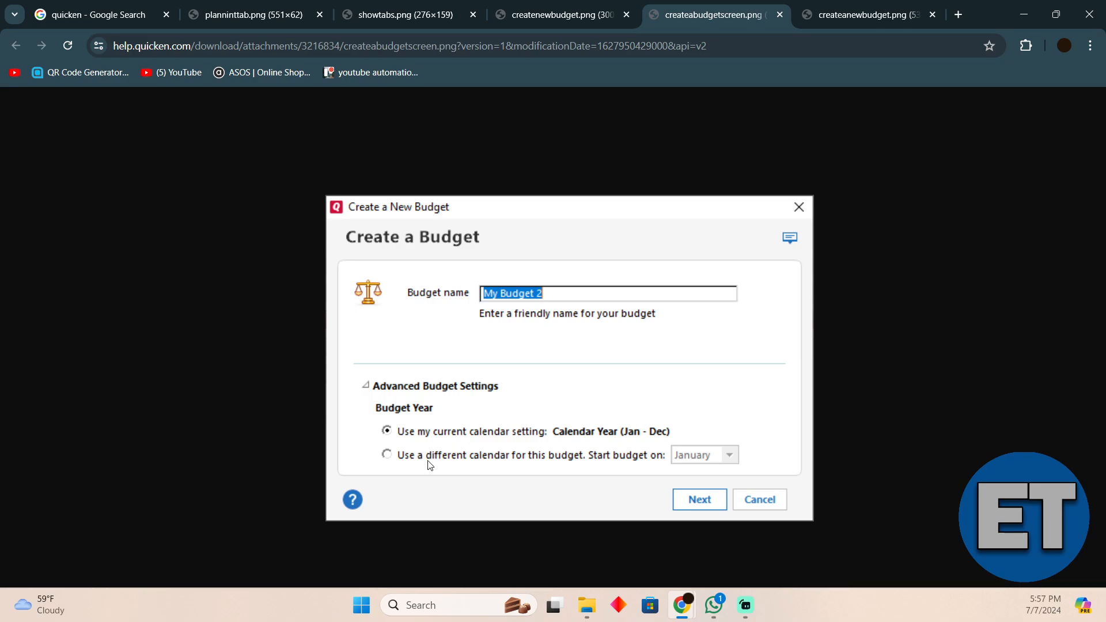
mouse_move(748, 249)
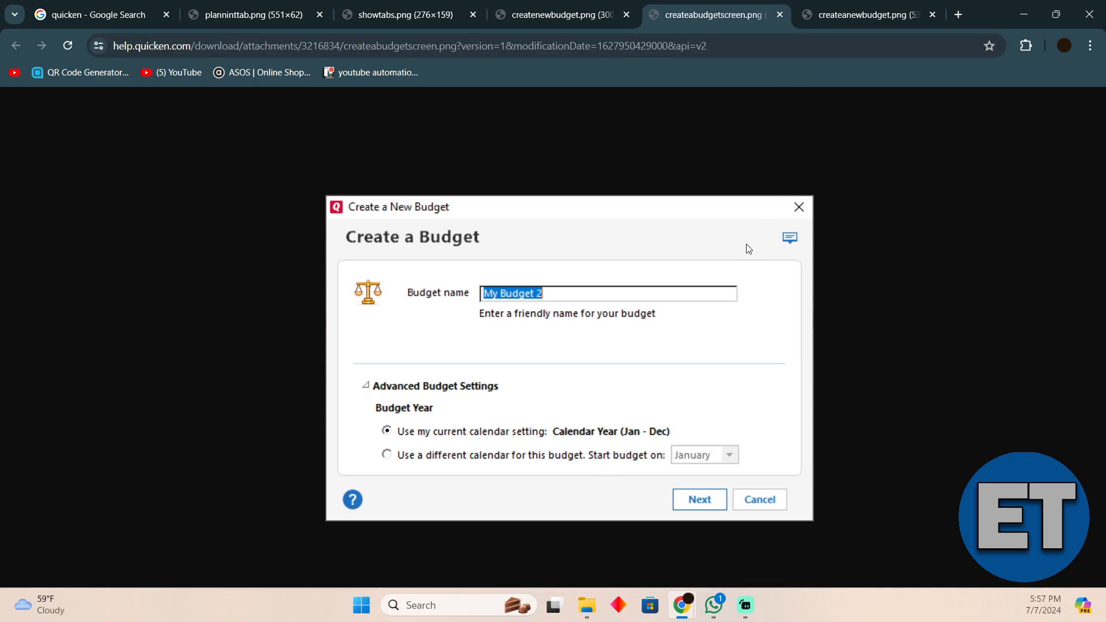
Step: View the Create a New Budget screenshot with Quicken selecting transaction categories
click(866, 13)
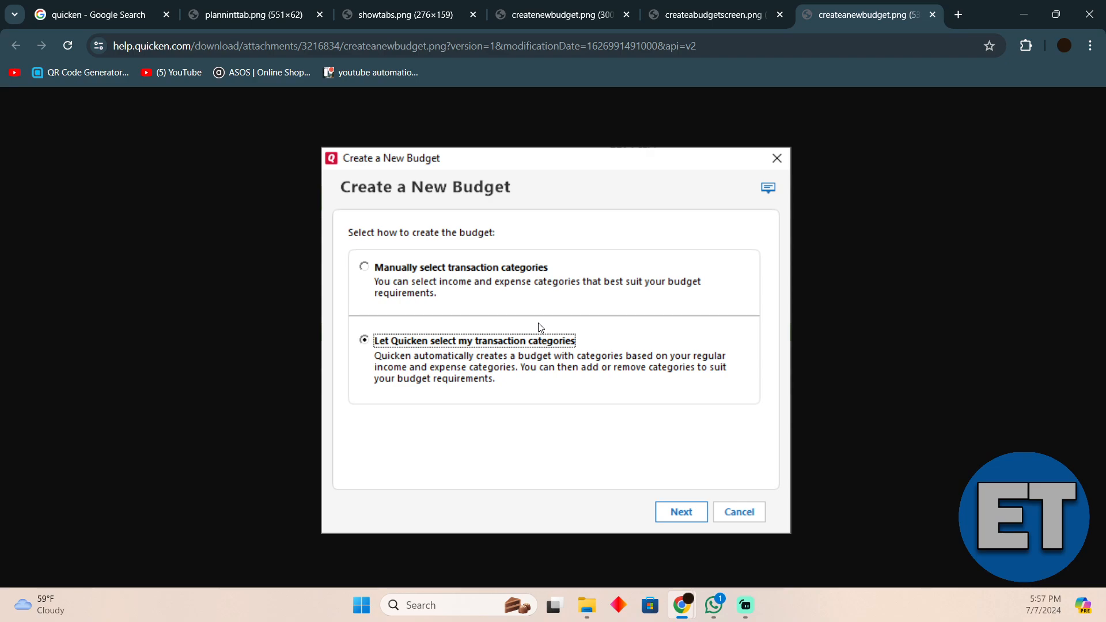
mouse_move(387, 375)
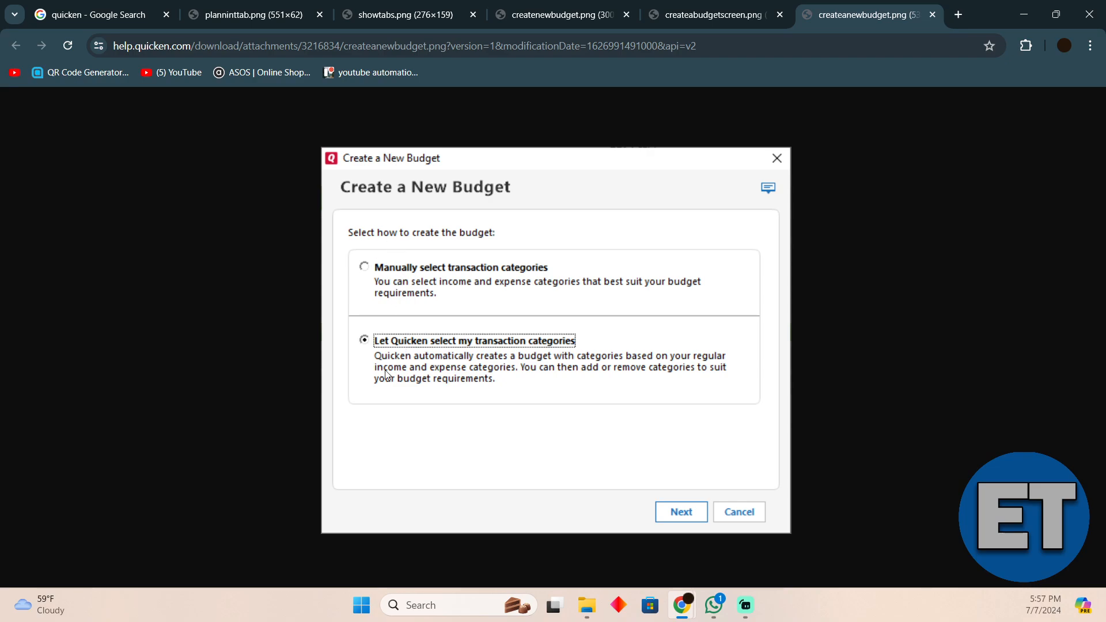
mouse_move(667, 530)
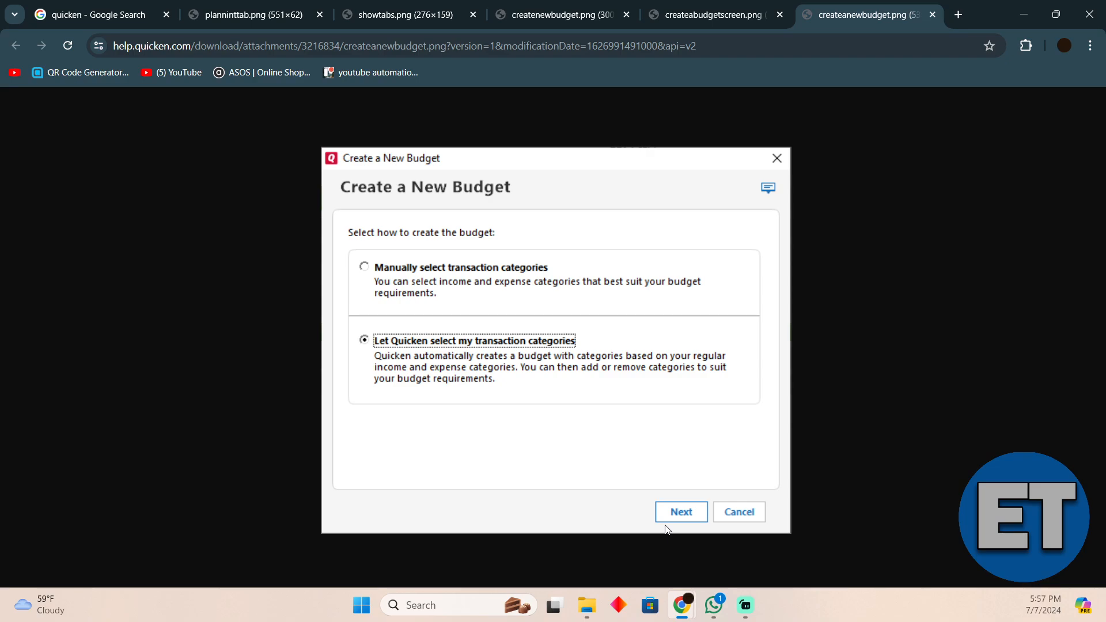